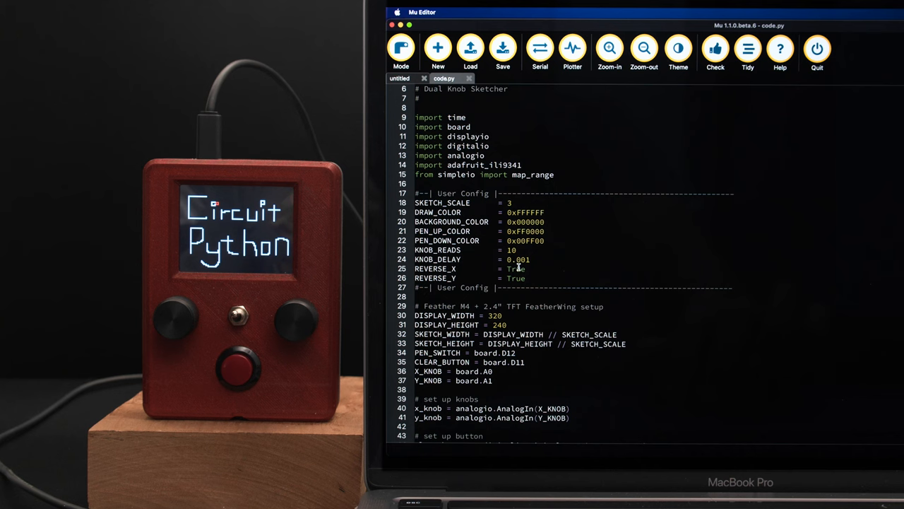
scroll("down", 3)
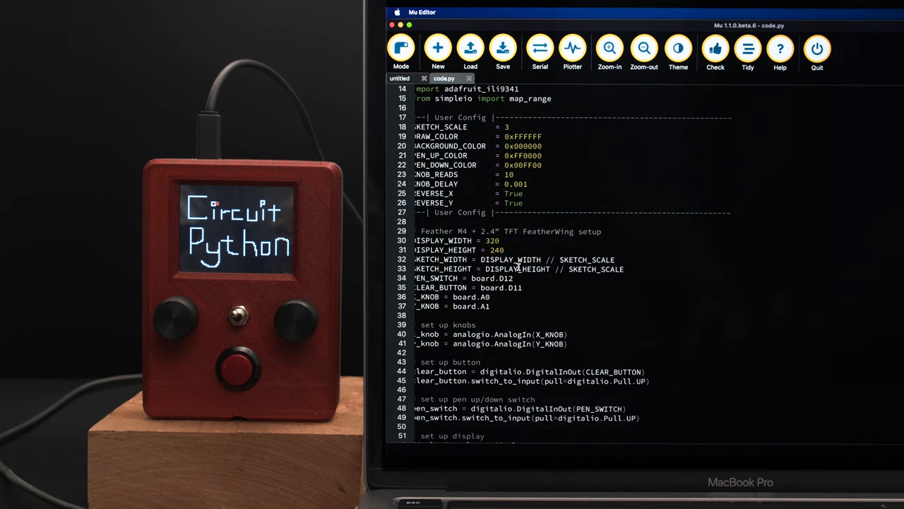
scroll("down", 3)
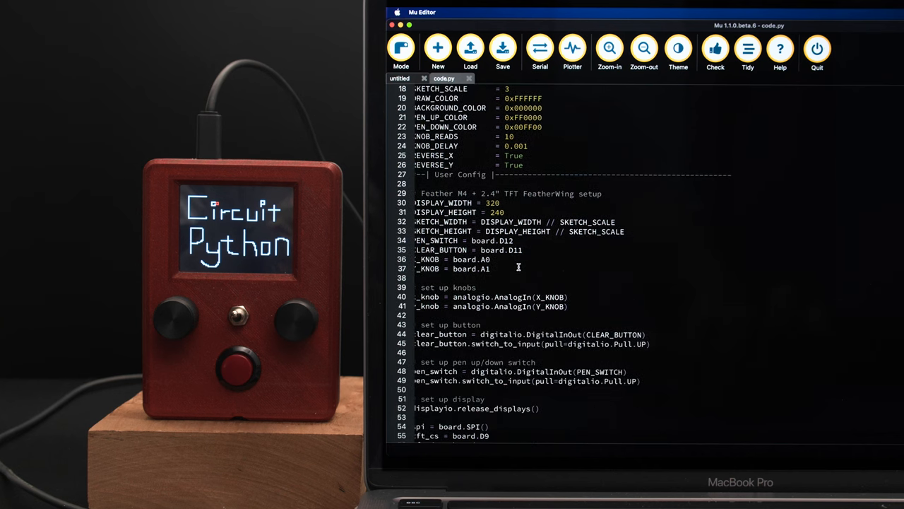
scroll("down", 3)
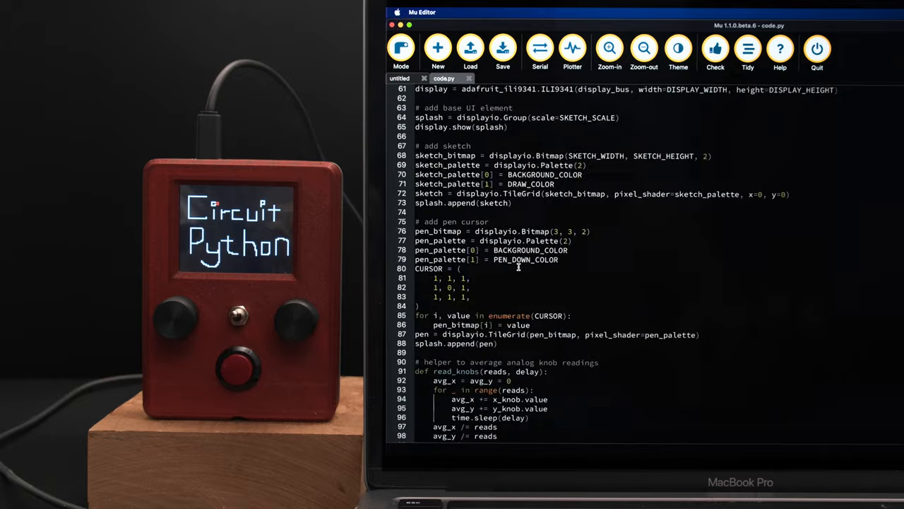